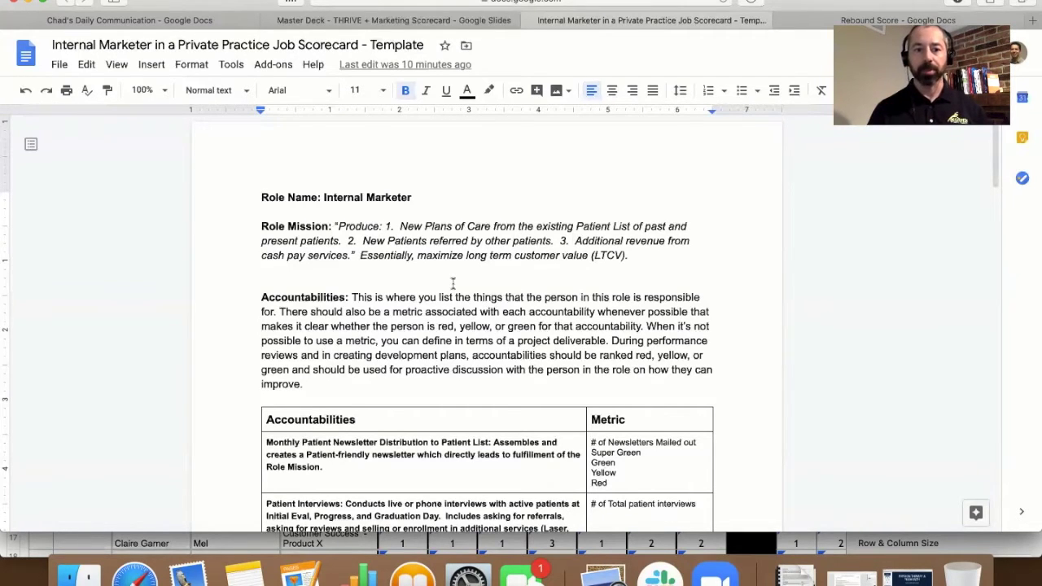
scroll(down, 3)
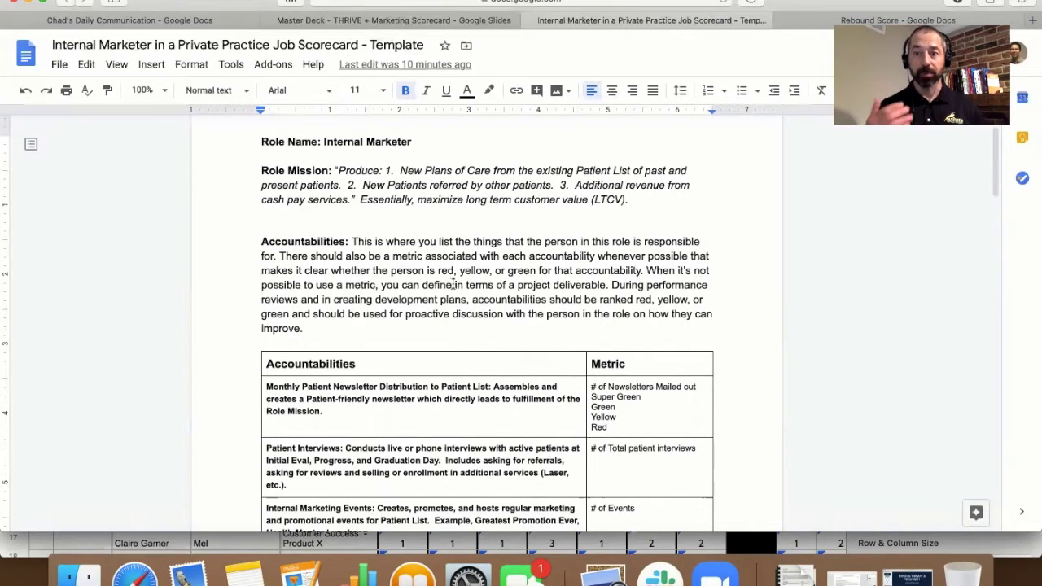
scroll(down, 3)
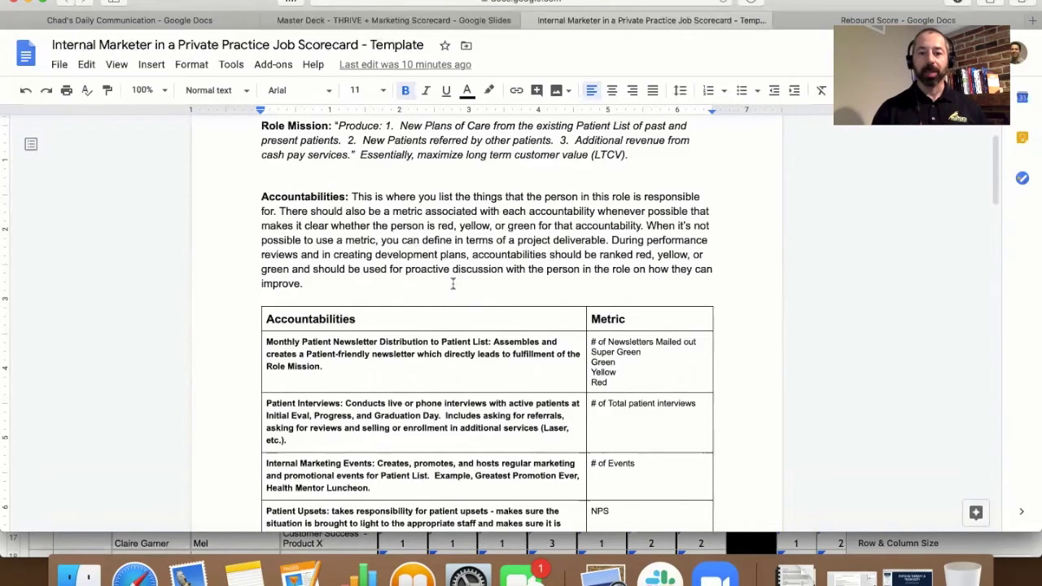
scroll(down, 3)
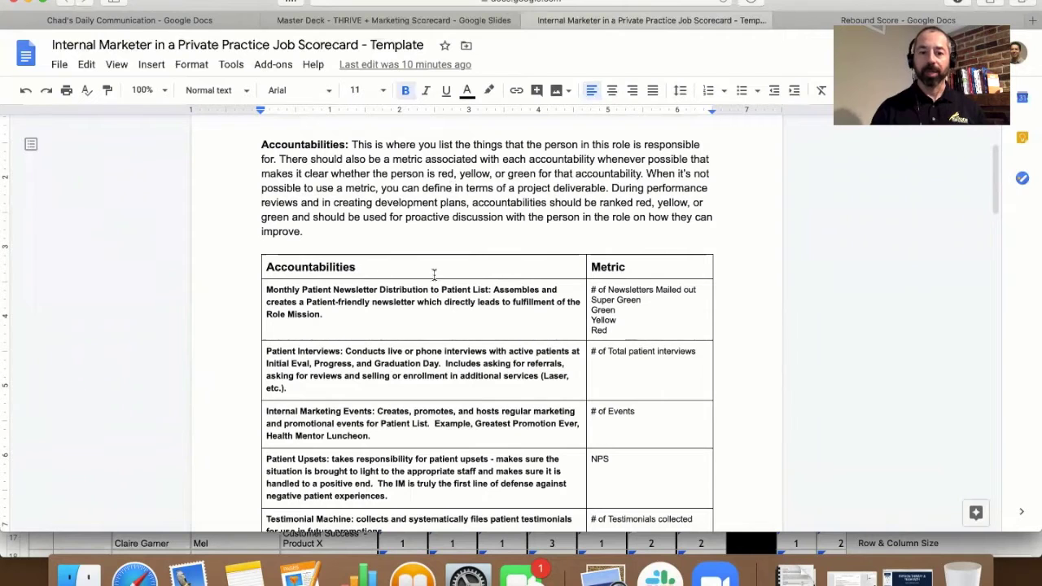
scroll(down, 3)
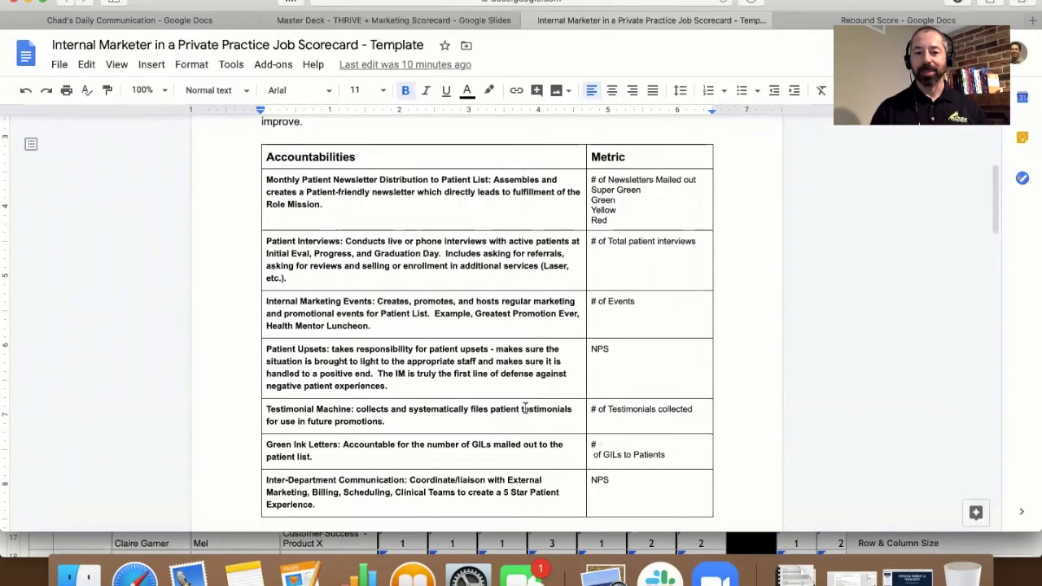
scroll(up, 3)
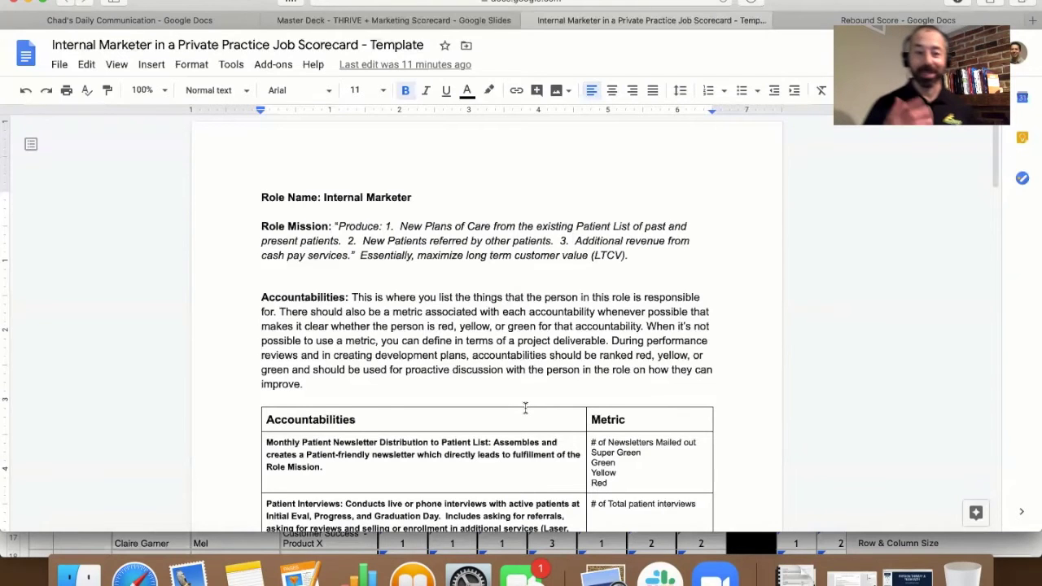
scroll(down, 3)
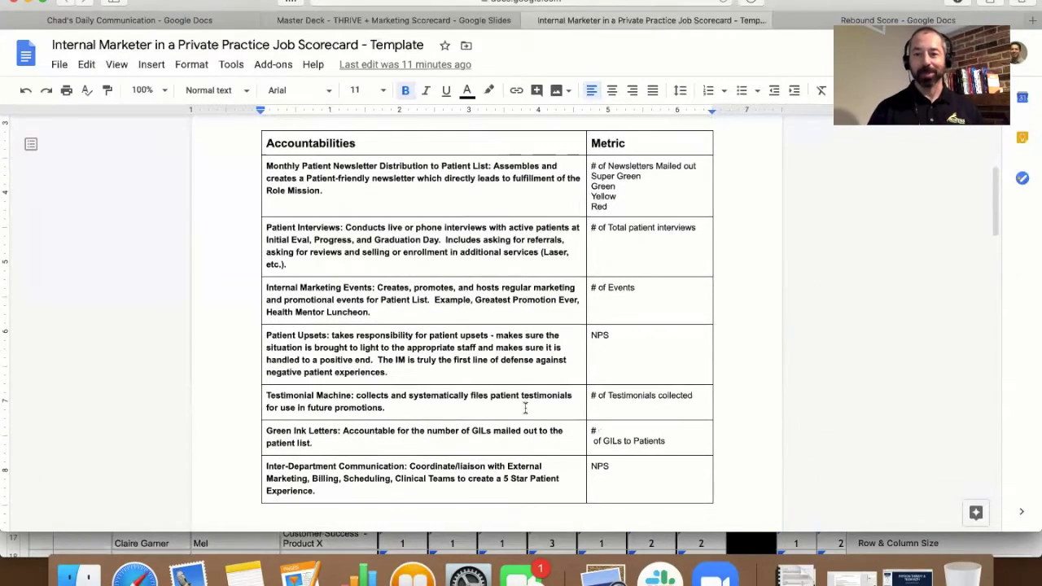
scroll(down, 3)
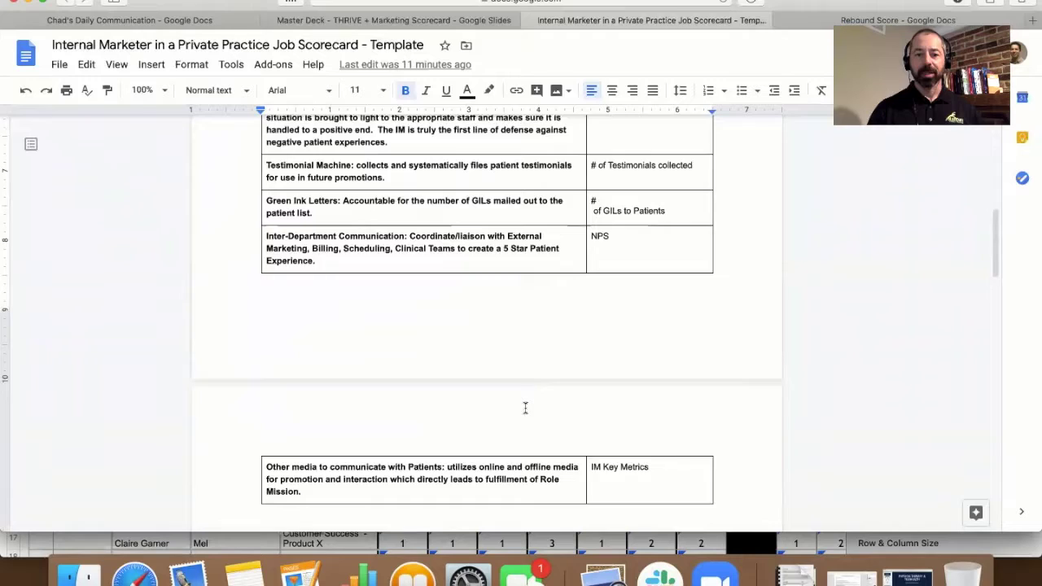
scroll(down, 3)
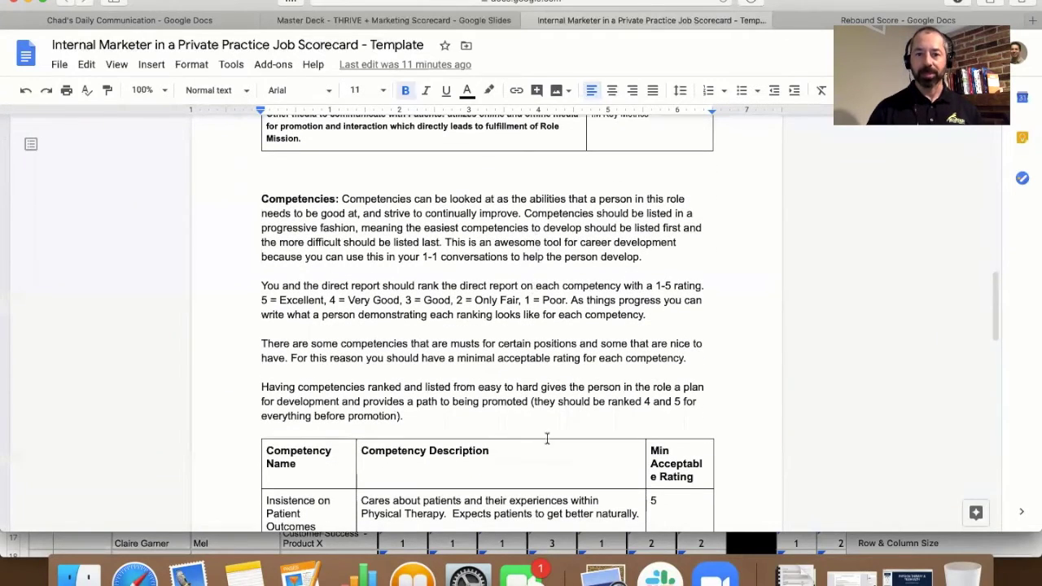
scroll(down, 3)
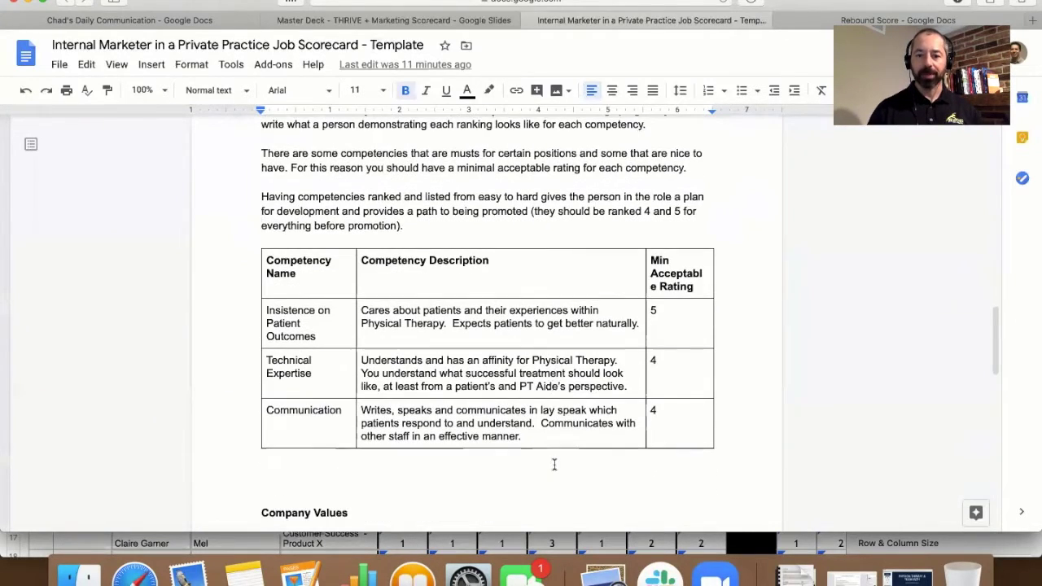
scroll(down, 3)
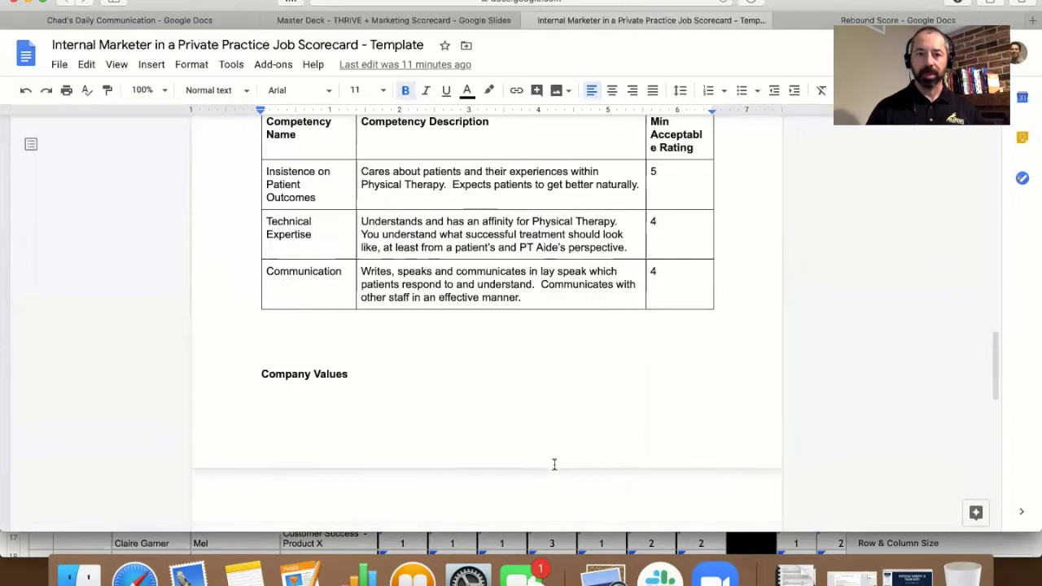
scroll(down, 3)
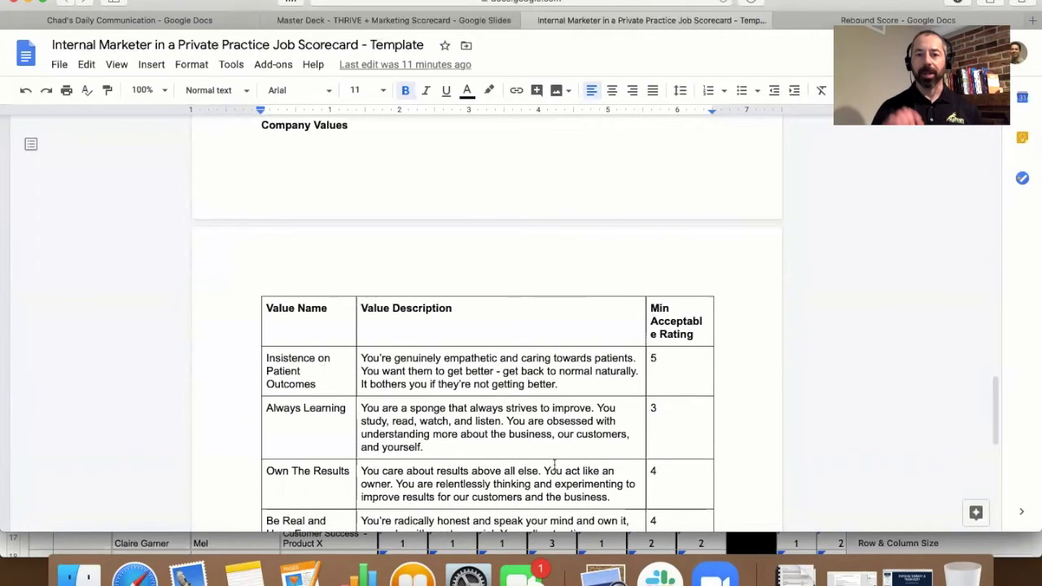
scroll(up, 3)
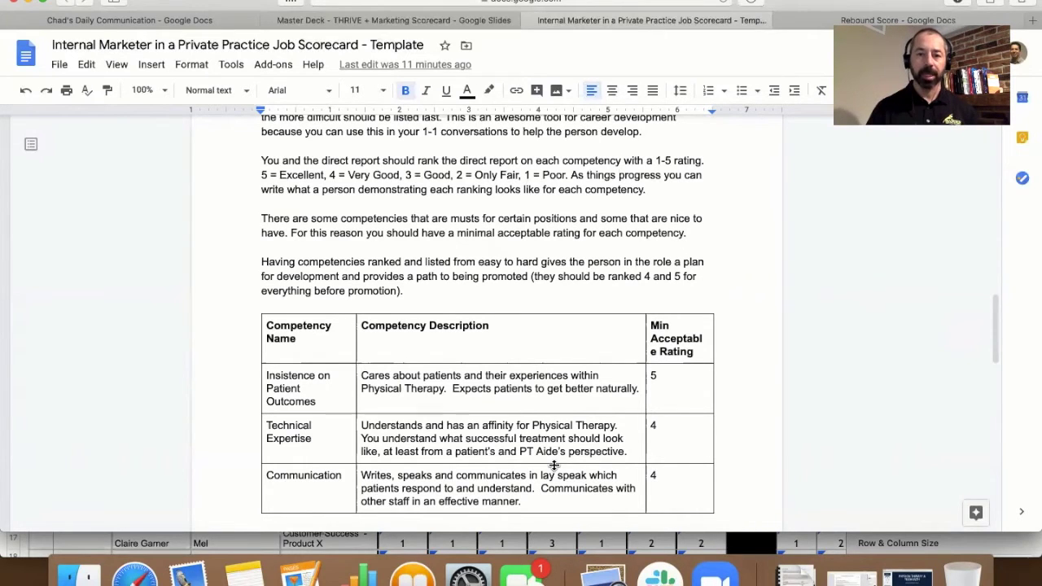
scroll(down, 3)
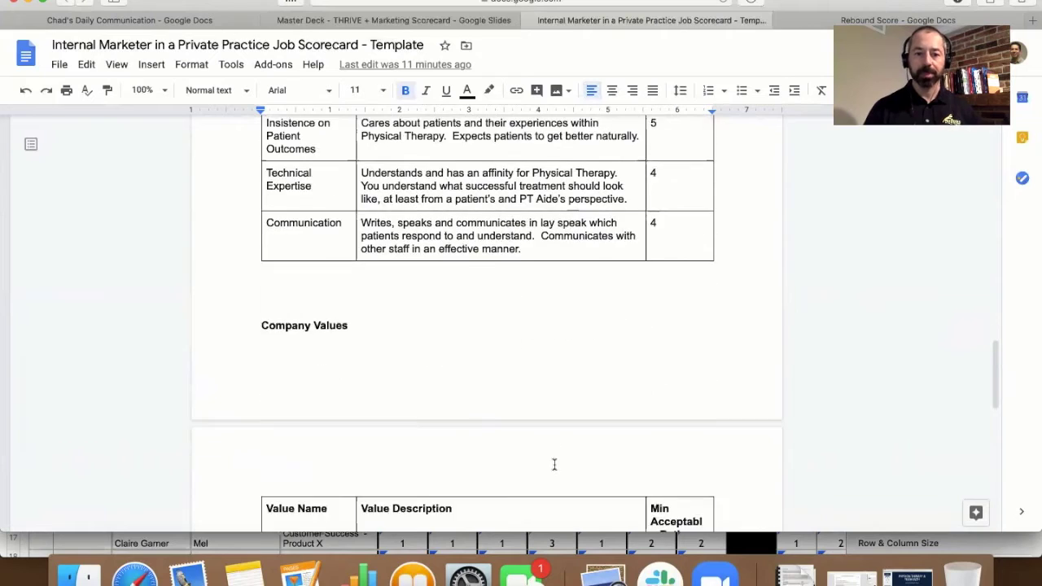
scroll(down, 3)
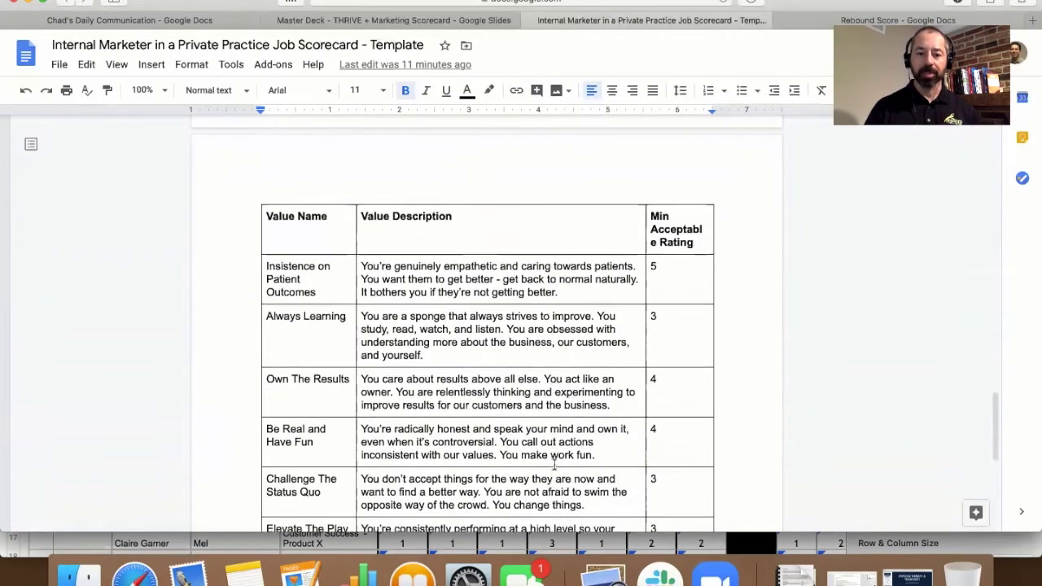
scroll(down, 3)
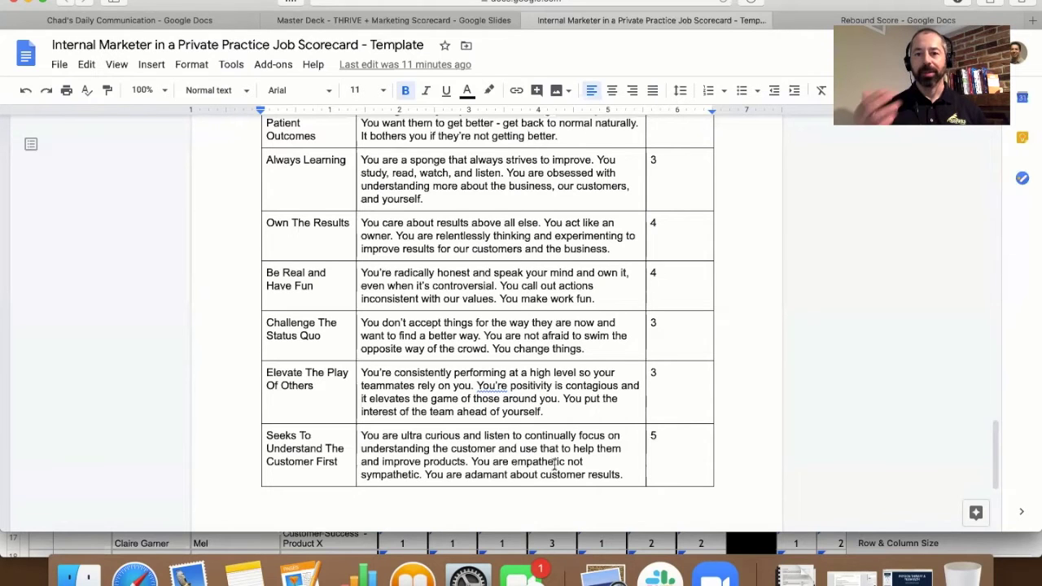
scroll(up, 3)
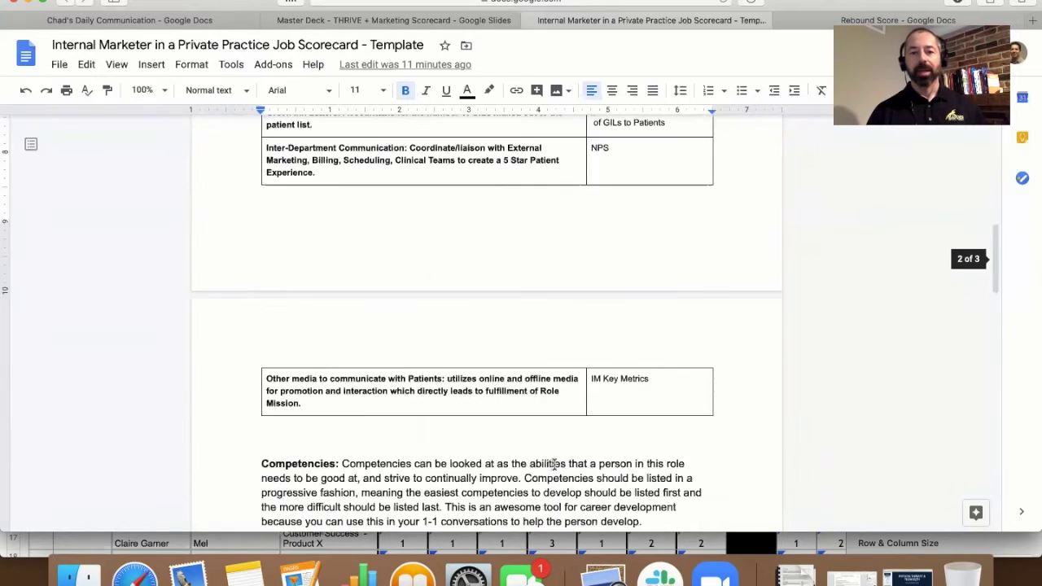
scroll(up, 3)
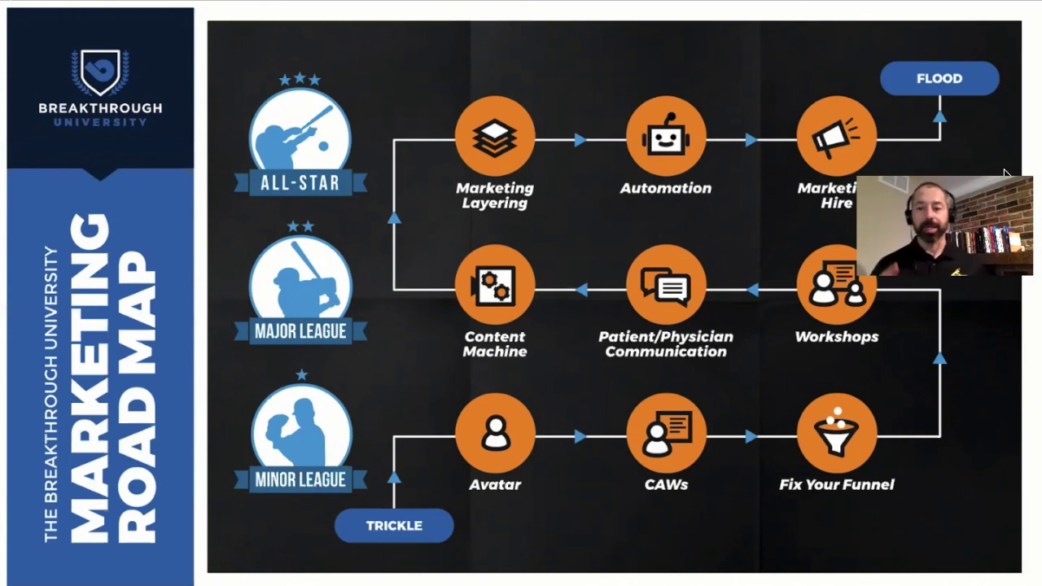
mouse_move(1007, 122)
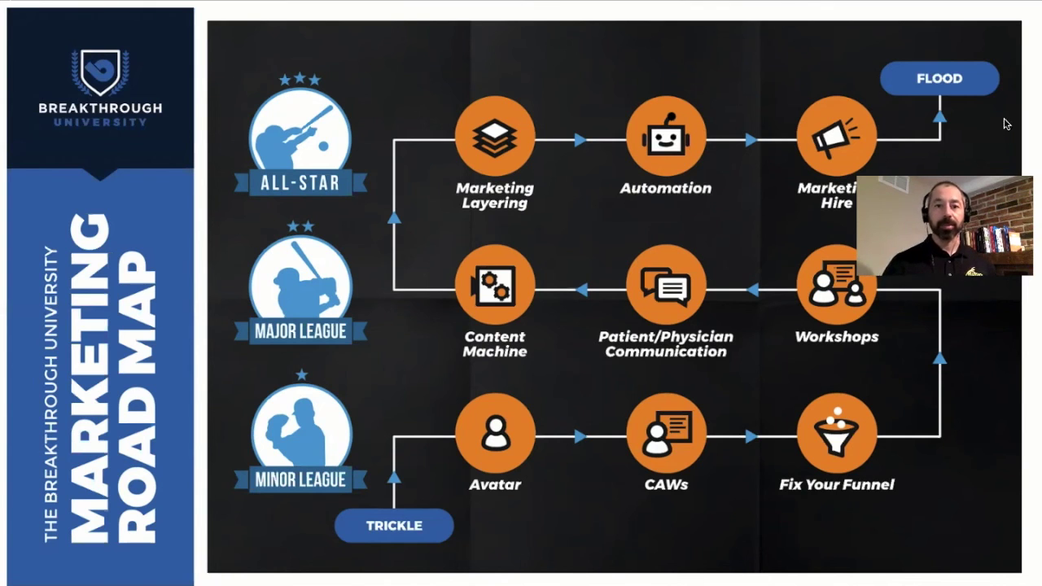